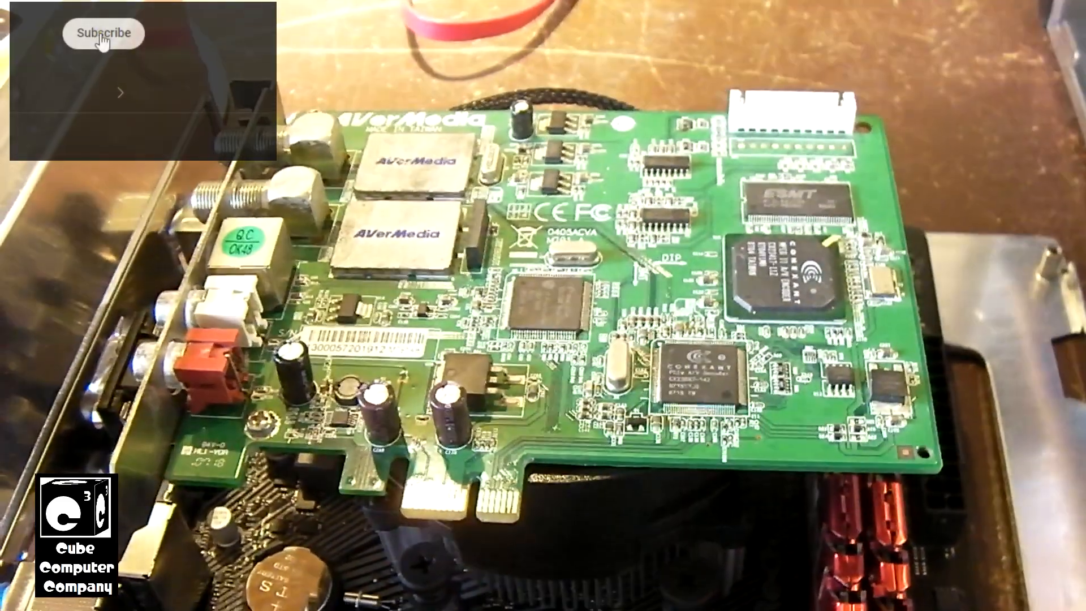
Subscribe to the channel and open its bell notification choices: All, Personalized, None
{"action": "left_click", "coordinate": [102, 33]}
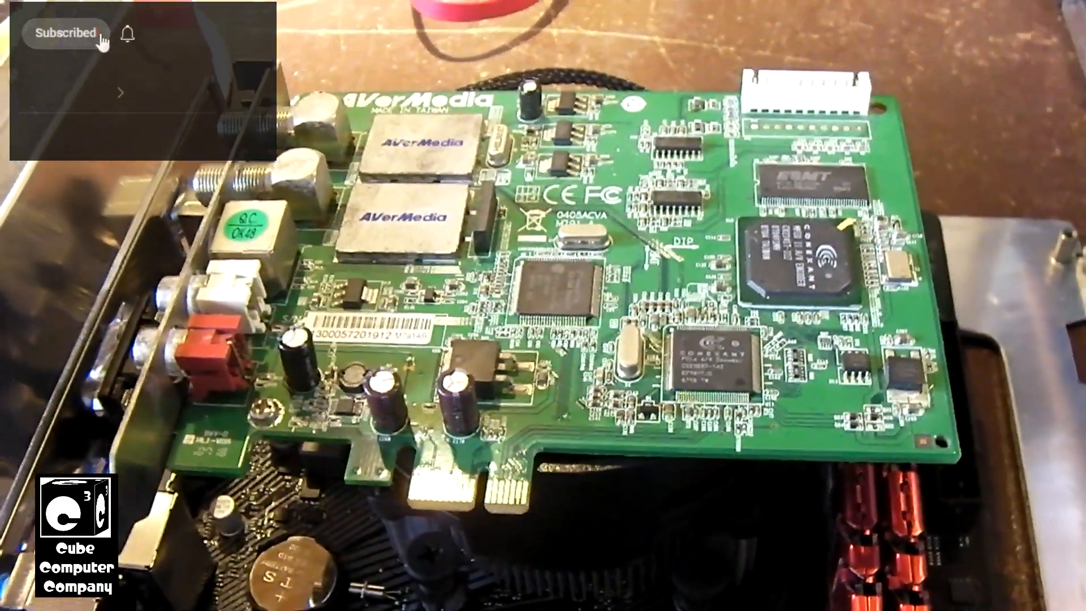
{"action": "left_click", "coordinate": [127, 34]}
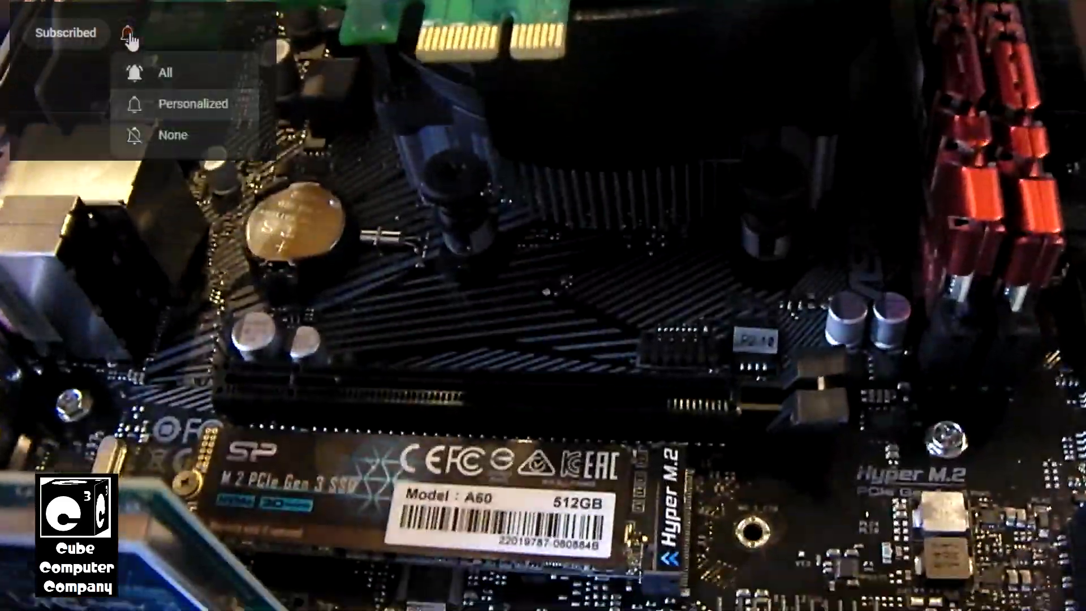